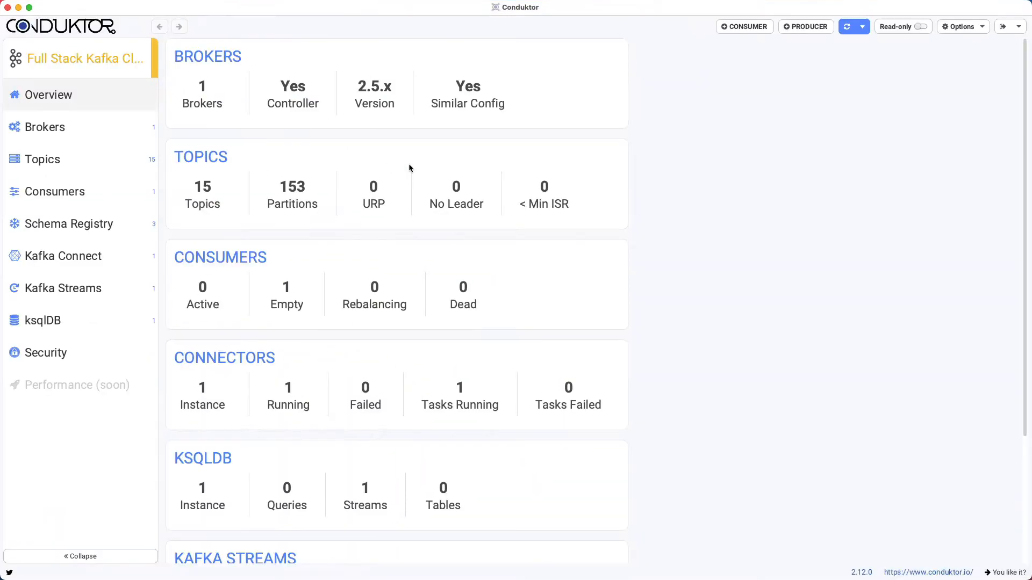
Show the brokers of the Full Stack Kafka cluster from the sidebar
left_click(45, 127)
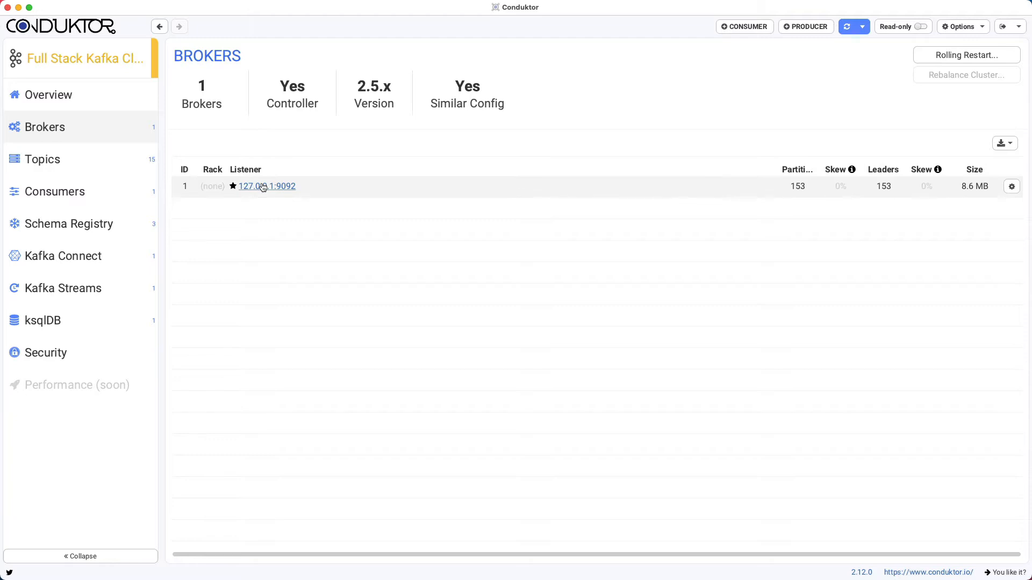
Go into broker 1 at 127.0.0.1:9092 and browse its configuration property list
left_click(266, 186)
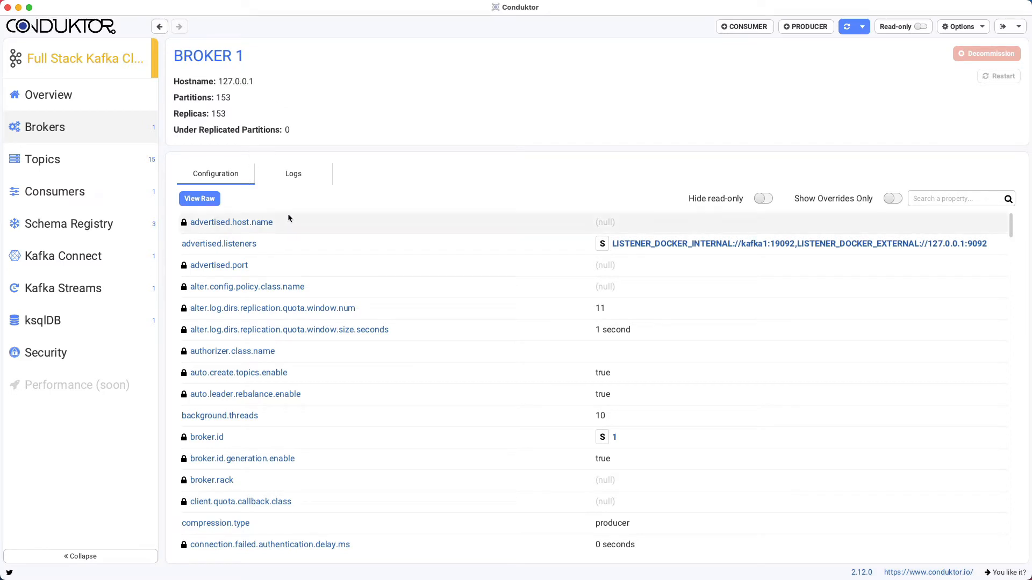
mouse_move(186, 228)
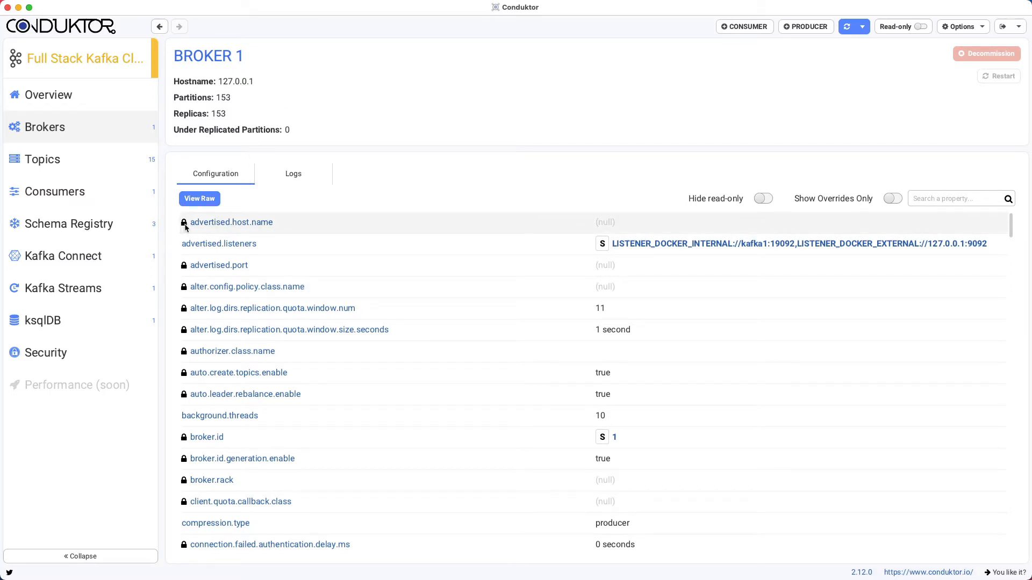
mouse_move(183, 221)
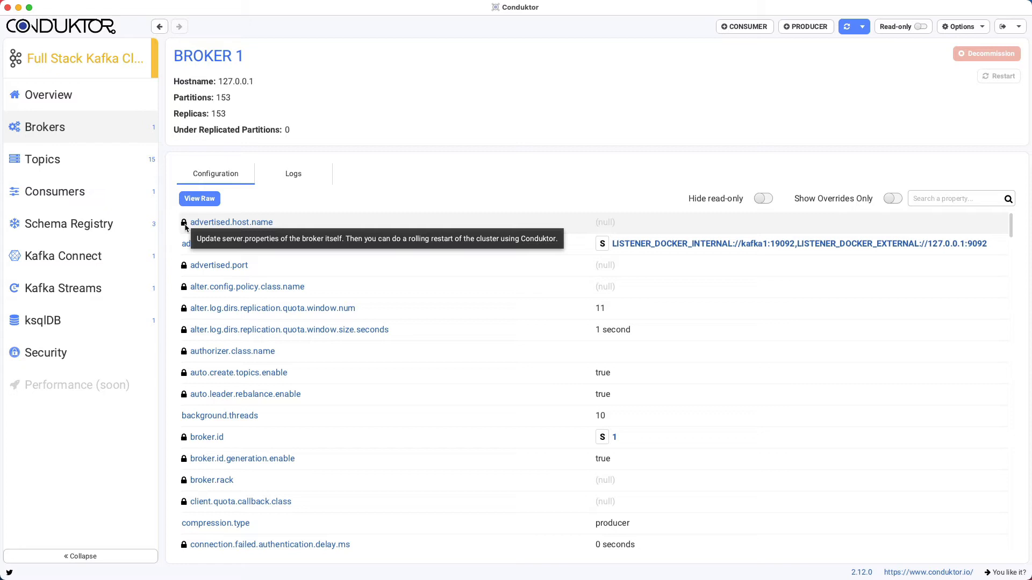
mouse_move(269, 241)
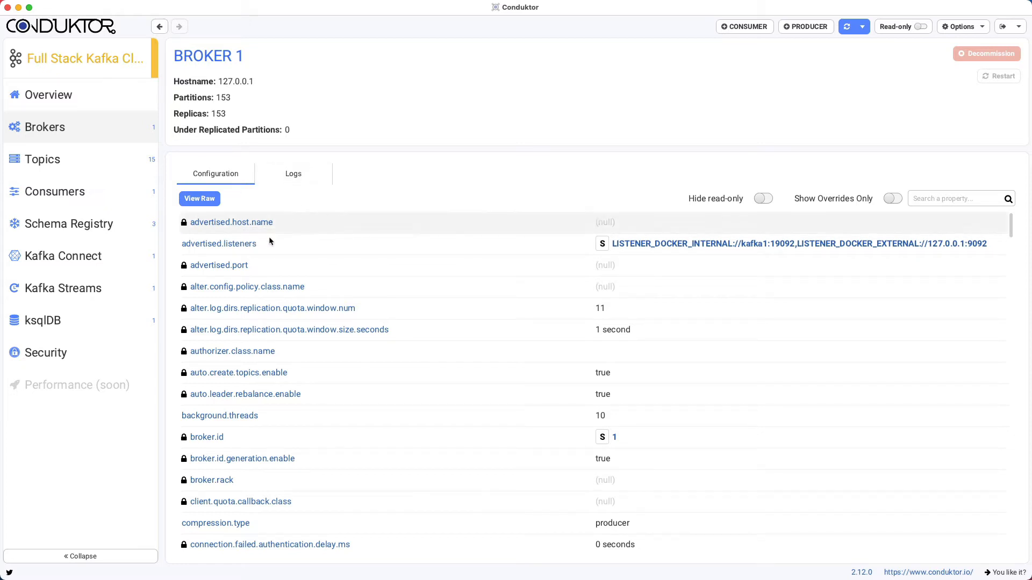
mouse_move(351, 161)
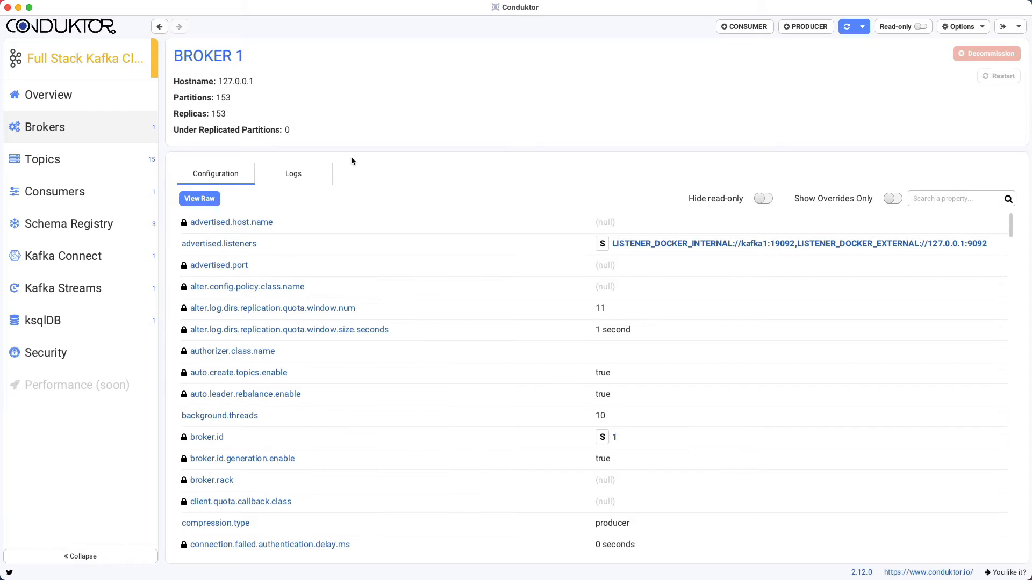
mouse_move(364, 351)
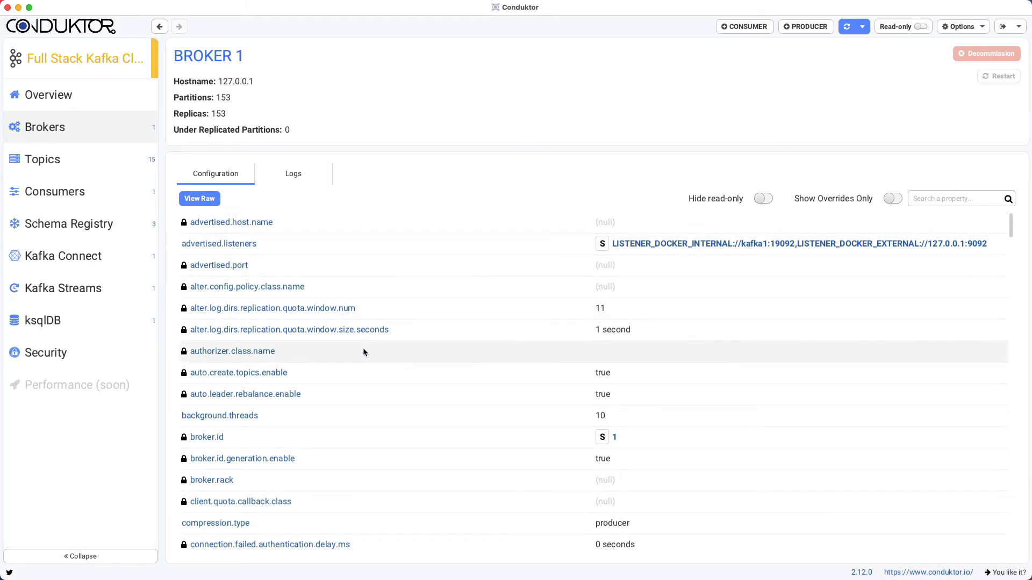
scroll("down", 3)
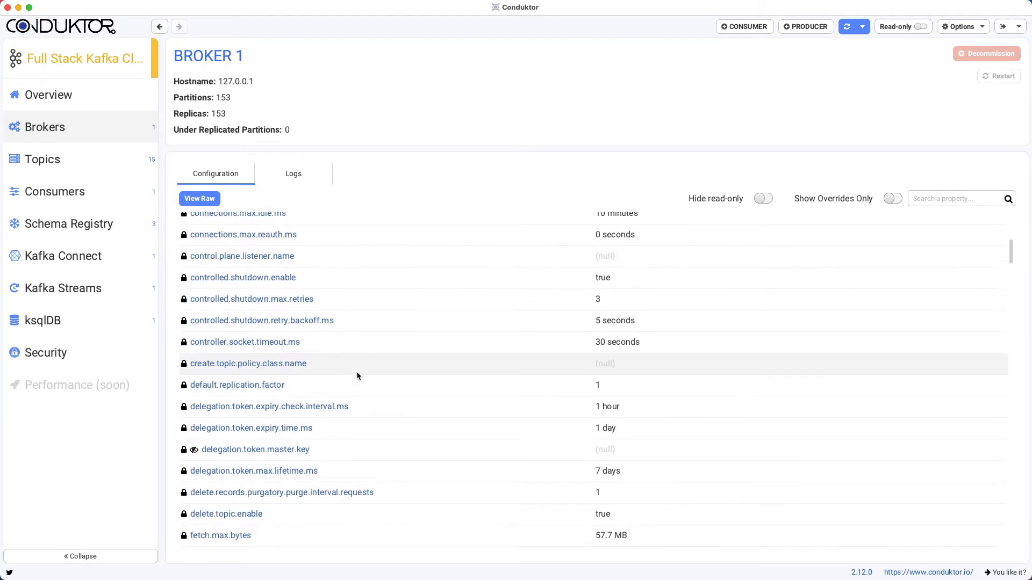
scroll("down", 3)
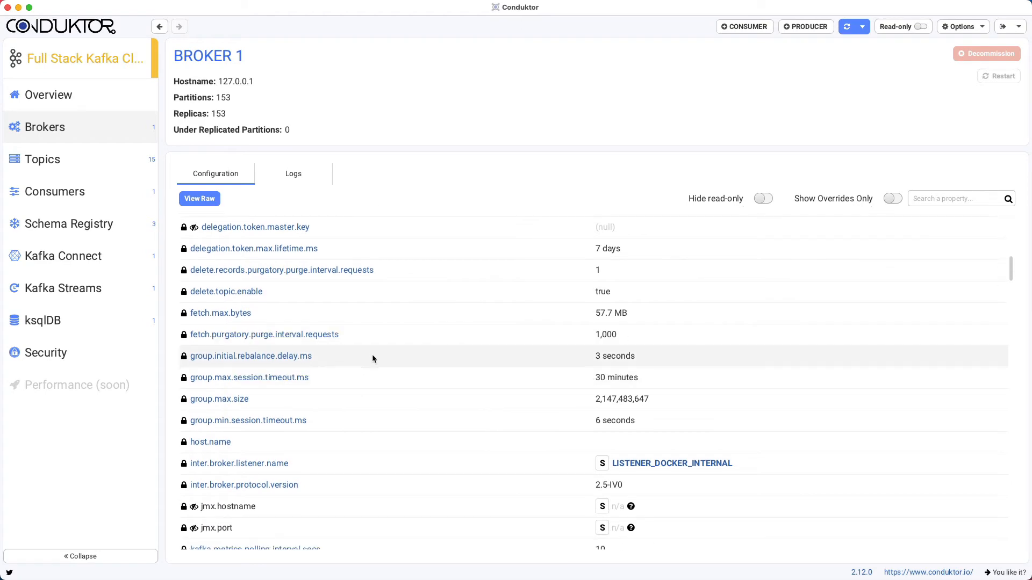
Filter broker 1's properties to 'retention' and start editing log.retention.ms
type("ere")
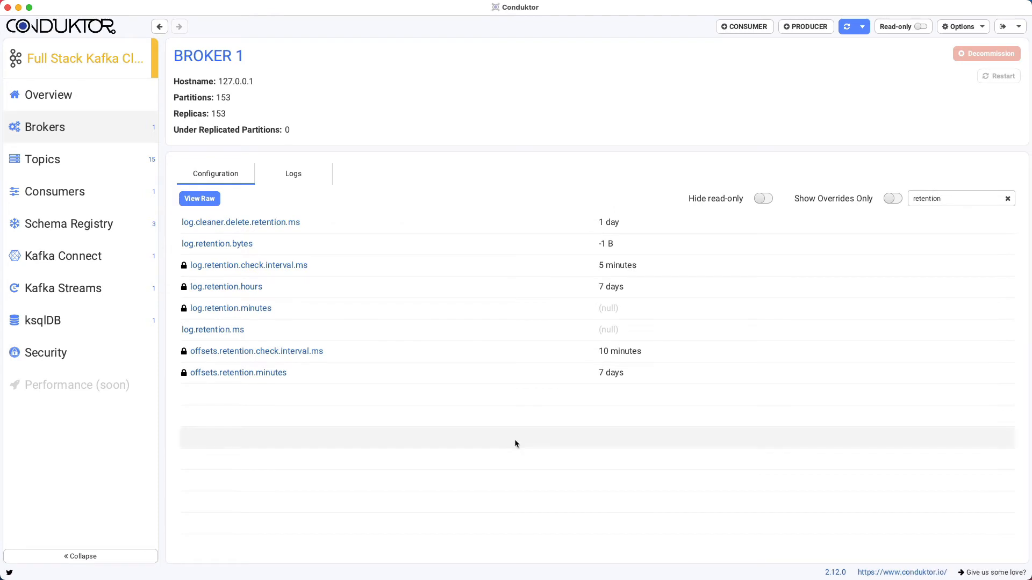
mouse_move(456, 326)
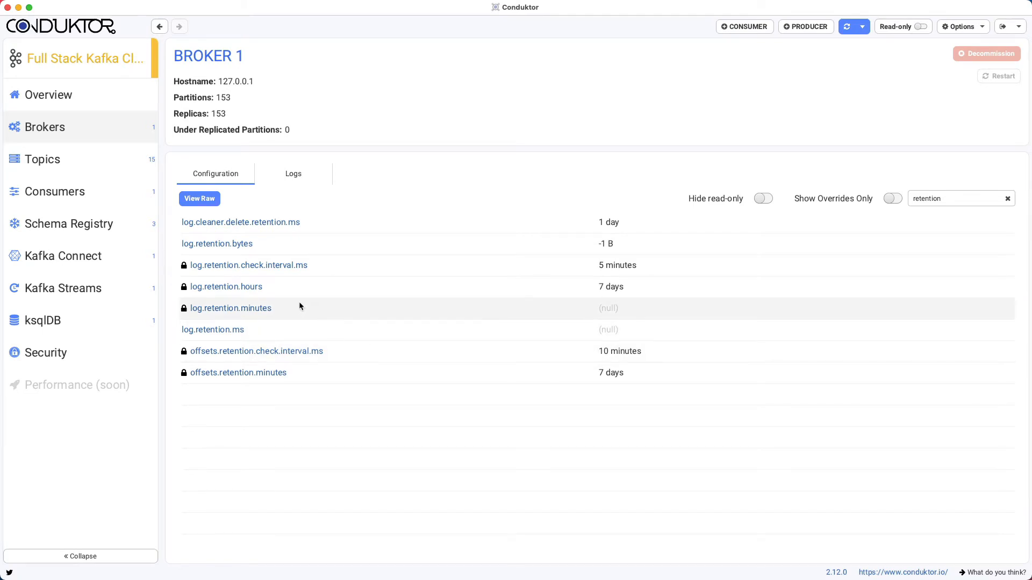
mouse_move(373, 292)
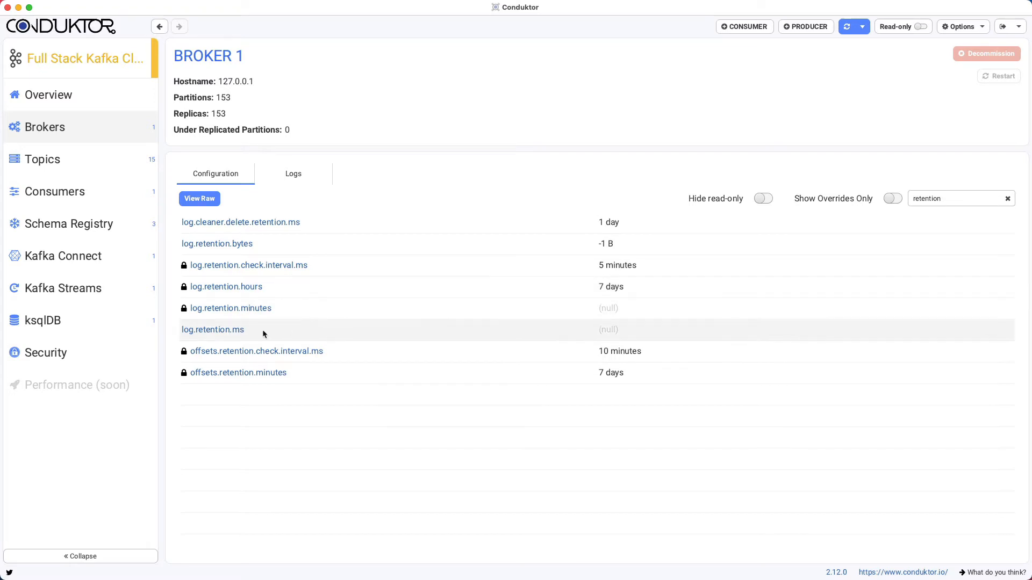
mouse_move(213, 329)
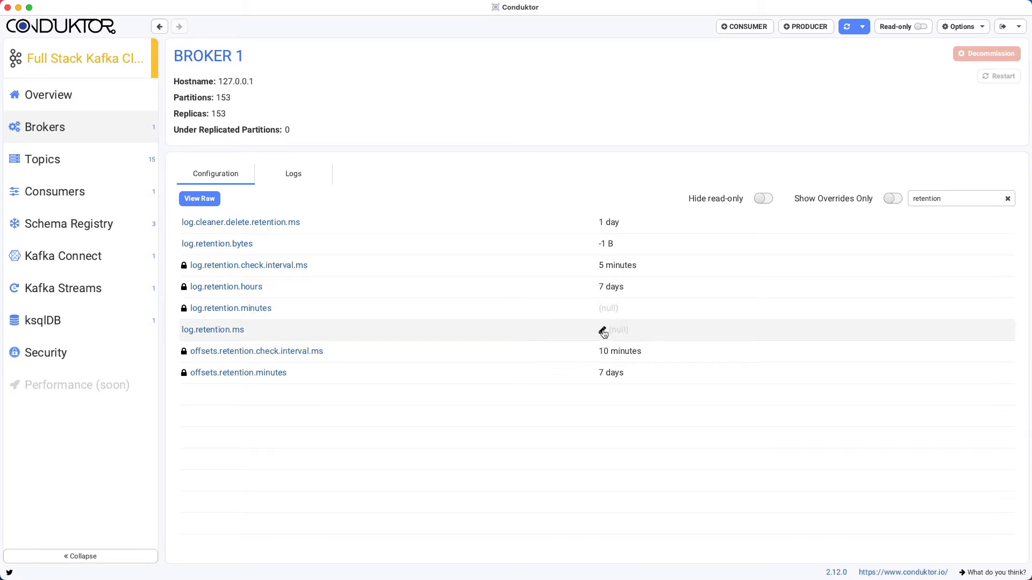
left_click(212, 329)
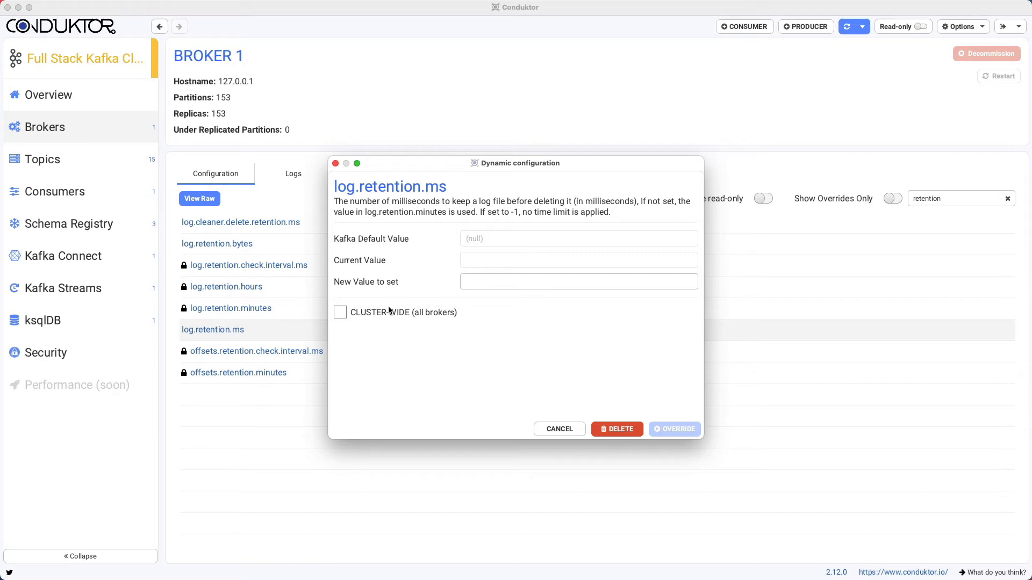
left_click(341, 311)
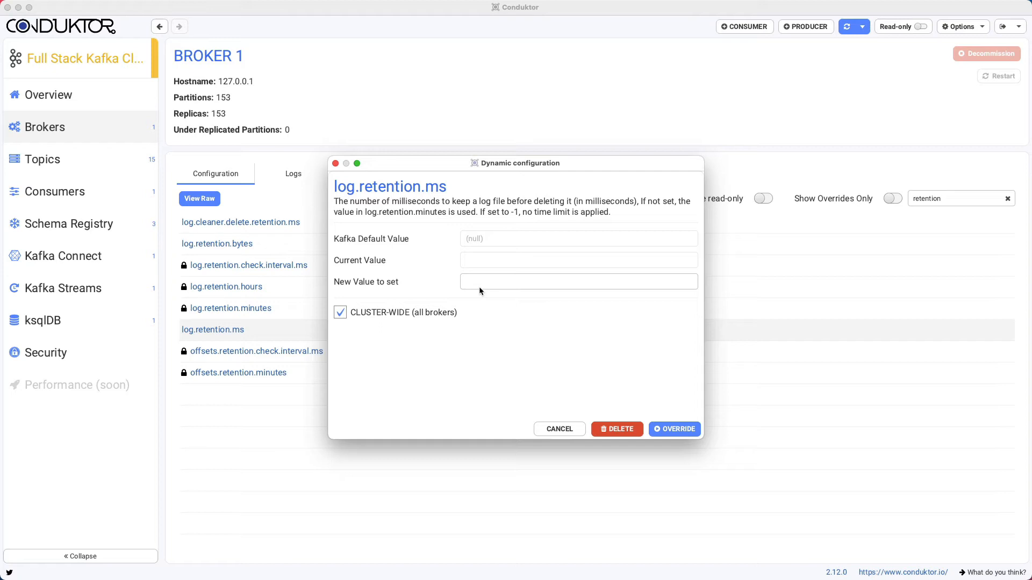
type("2419200")
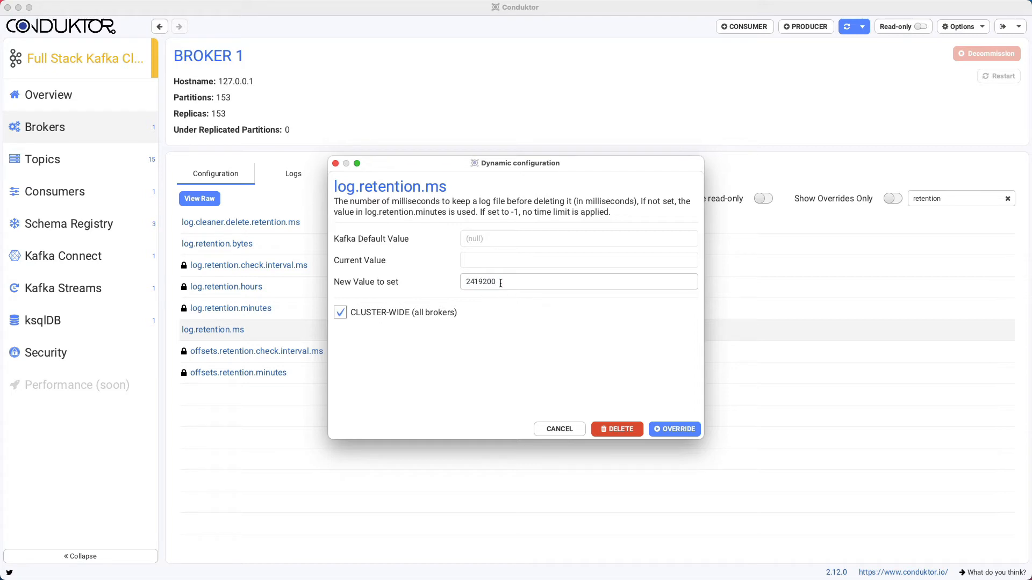
double_click(472, 282)
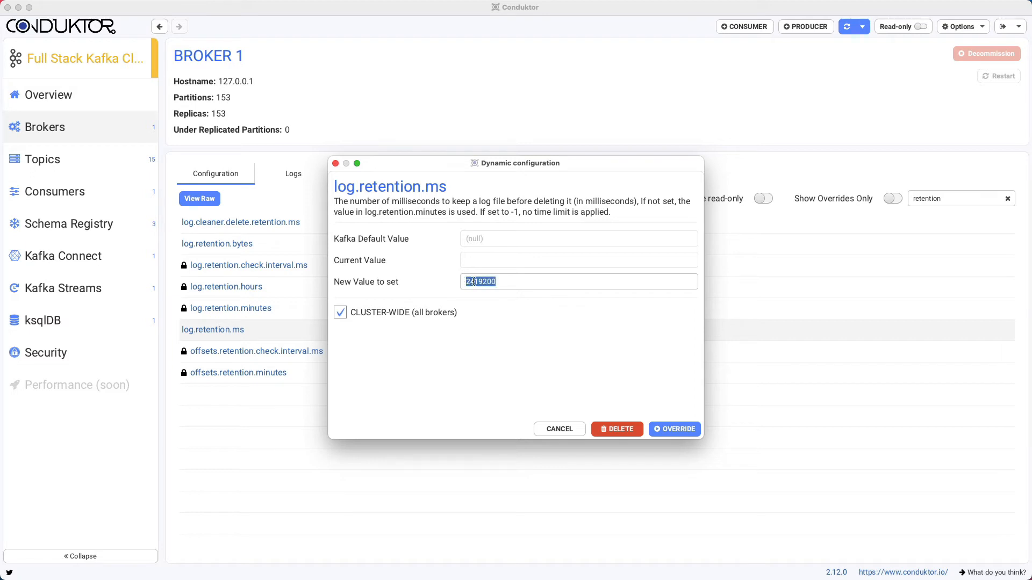
left_click(674, 429)
type("000")
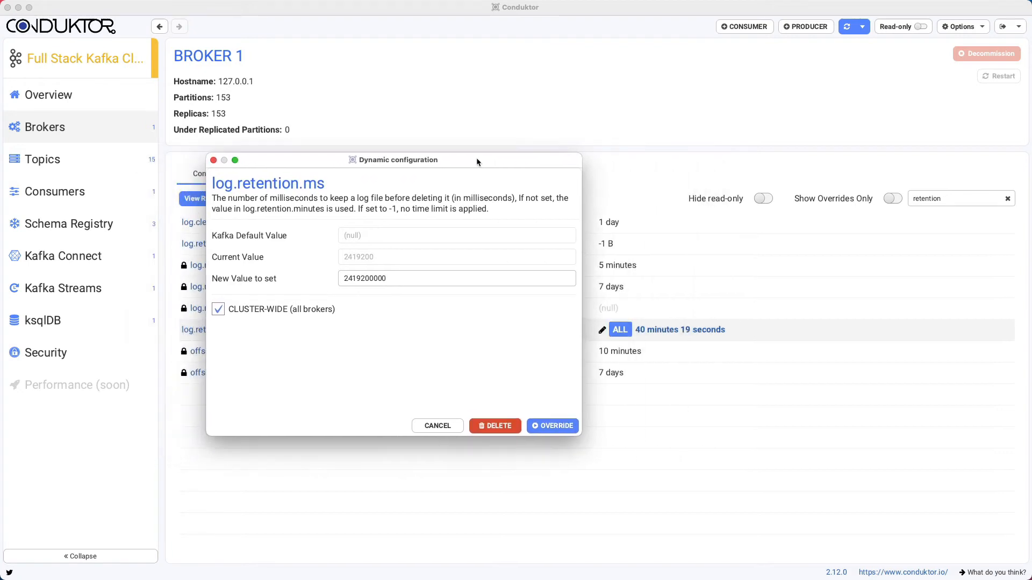
mouse_move(655, 335)
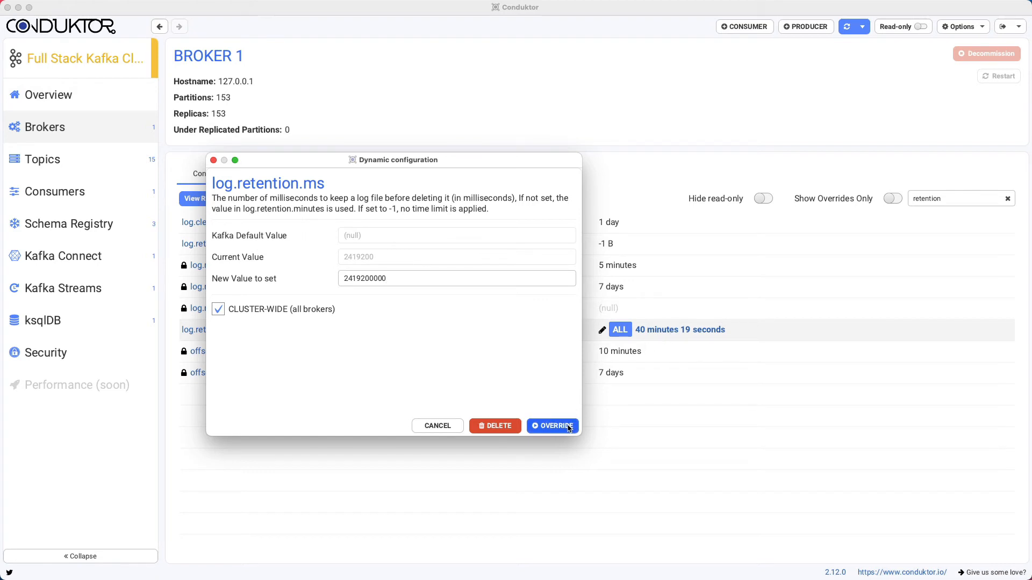
left_click(552, 426)
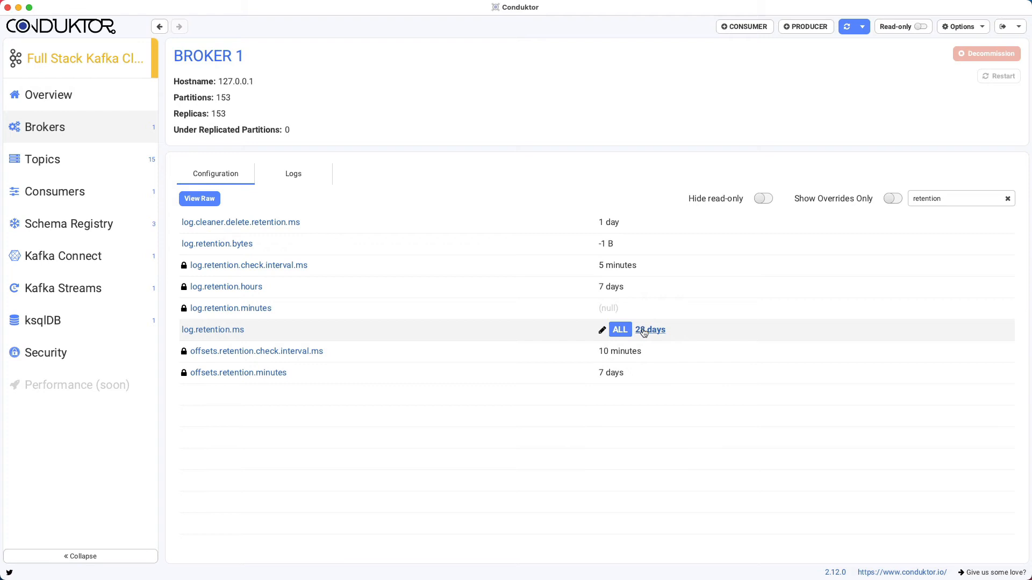
mouse_move(648, 321)
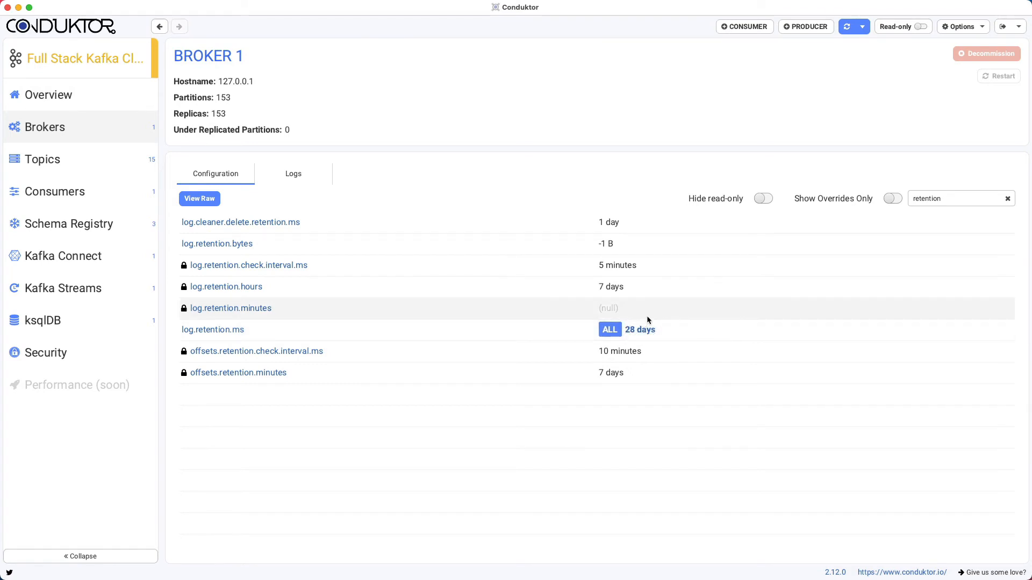
mouse_move(648, 300)
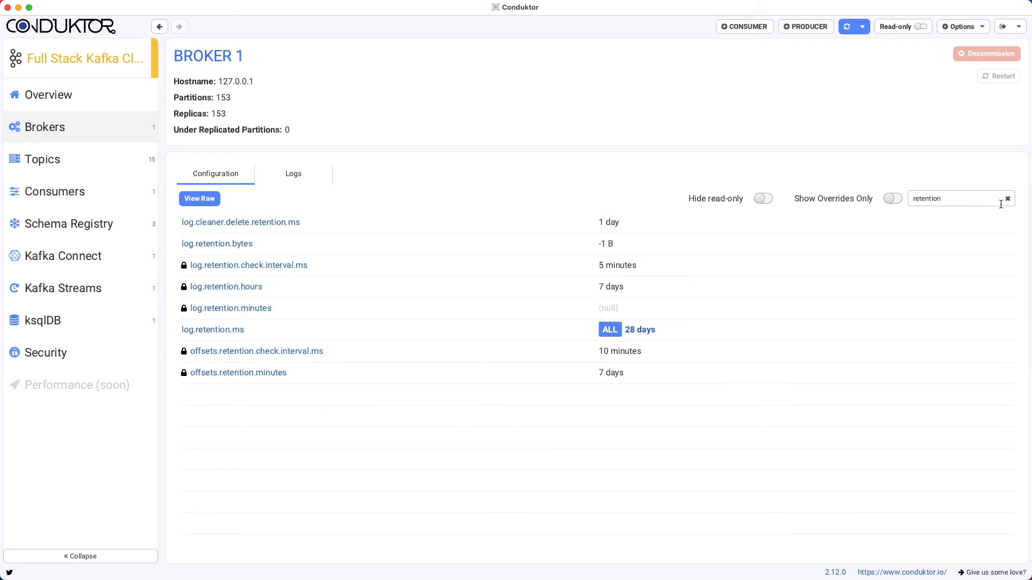
Remove the 'retention' property filter and move to the cluster's Topics list
left_click(1007, 198)
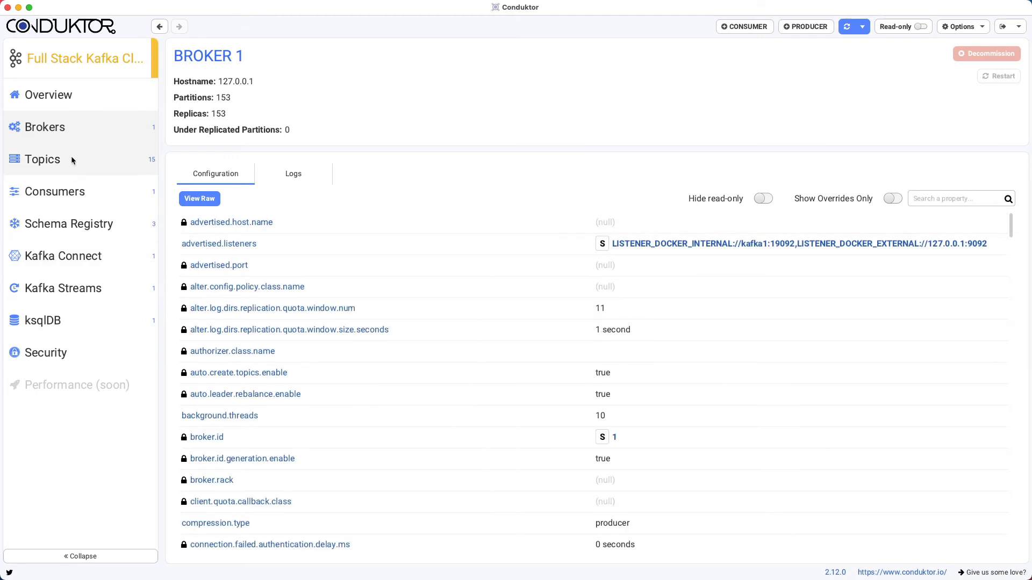
left_click(42, 159)
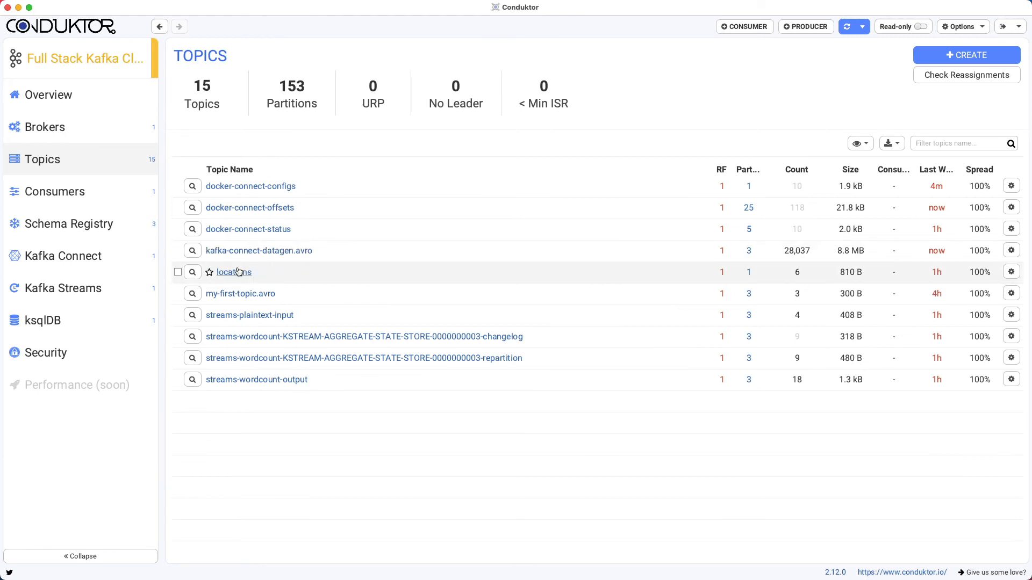
mouse_move(233, 272)
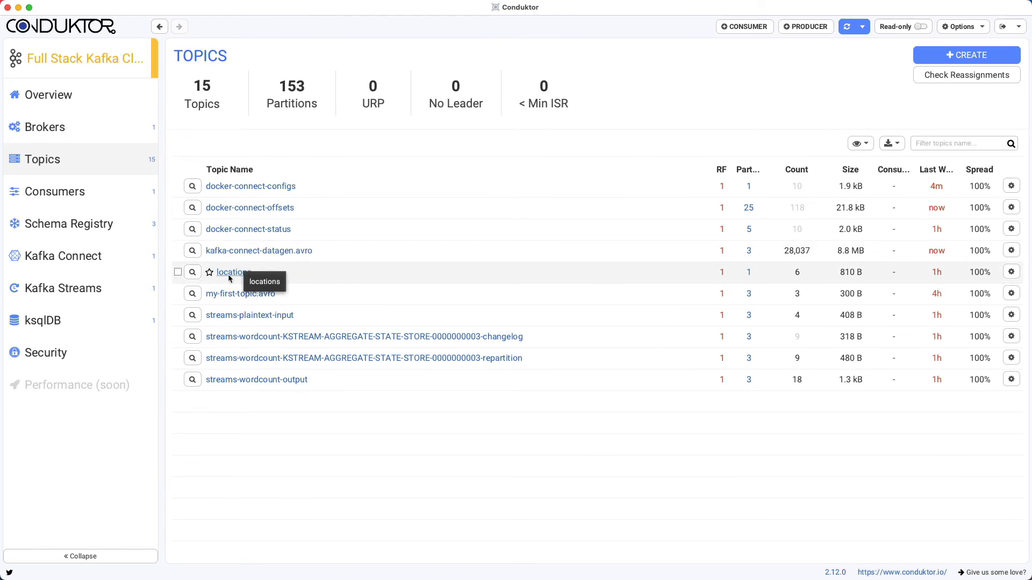
View the locations topic's configuration and bring up the segment.bytes editor
left_click(233, 272)
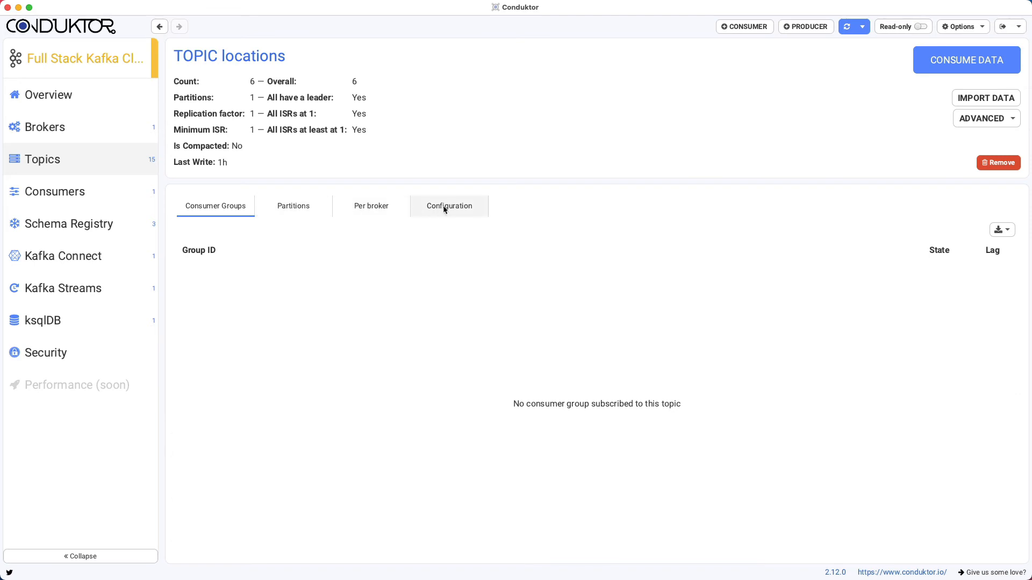
left_click(449, 206)
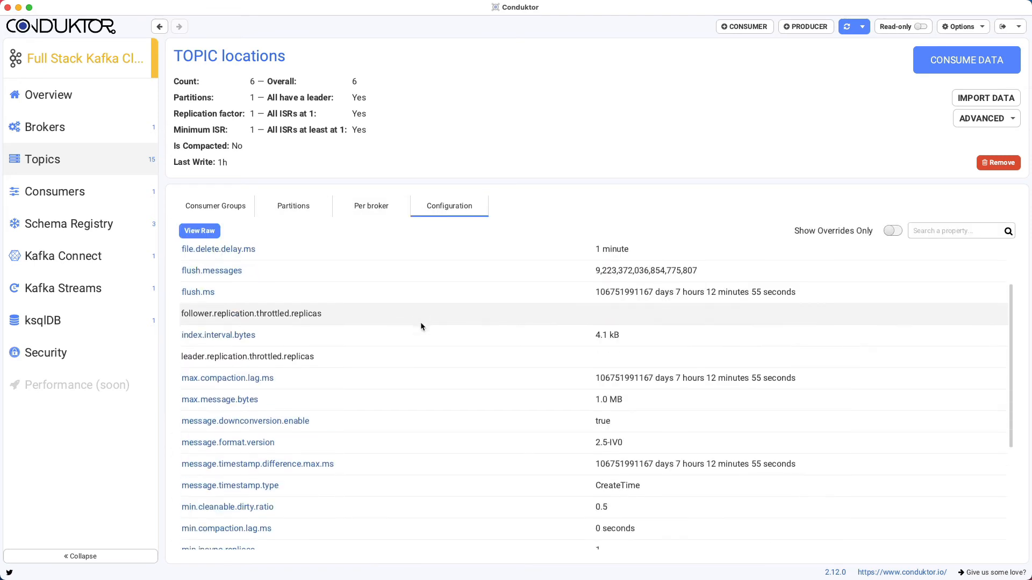
scroll("down", 3)
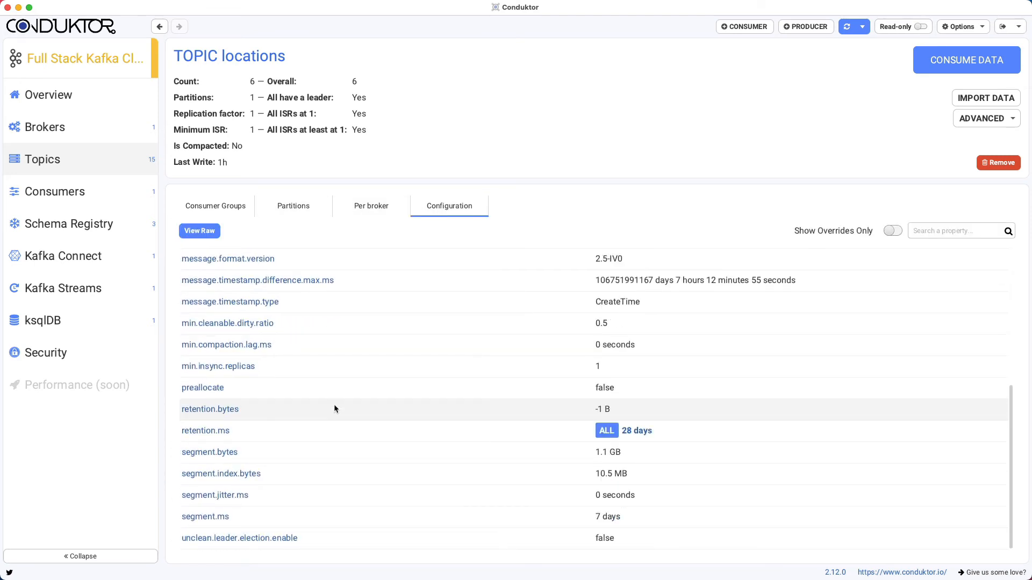
mouse_move(243, 438)
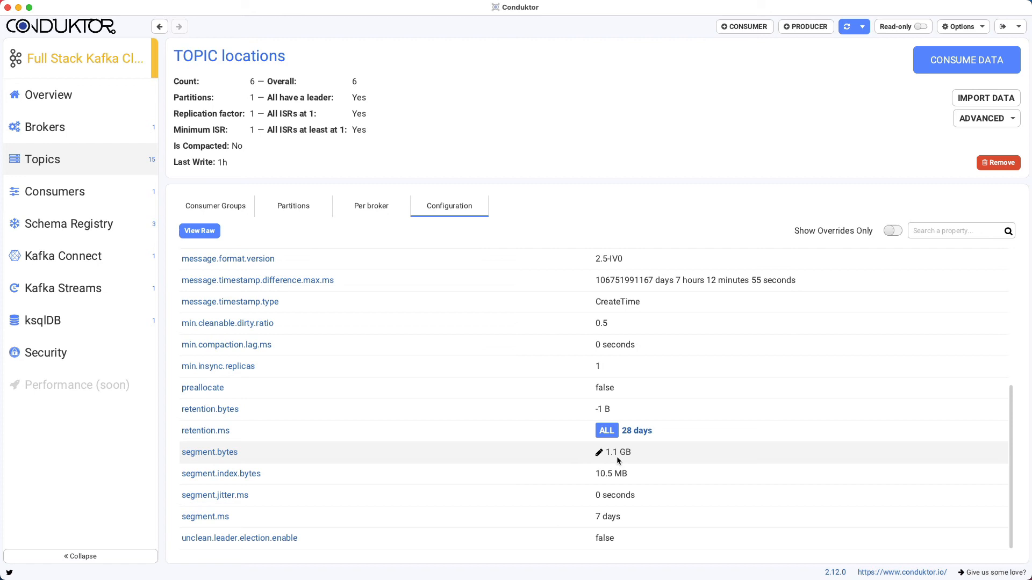
left_click(599, 452)
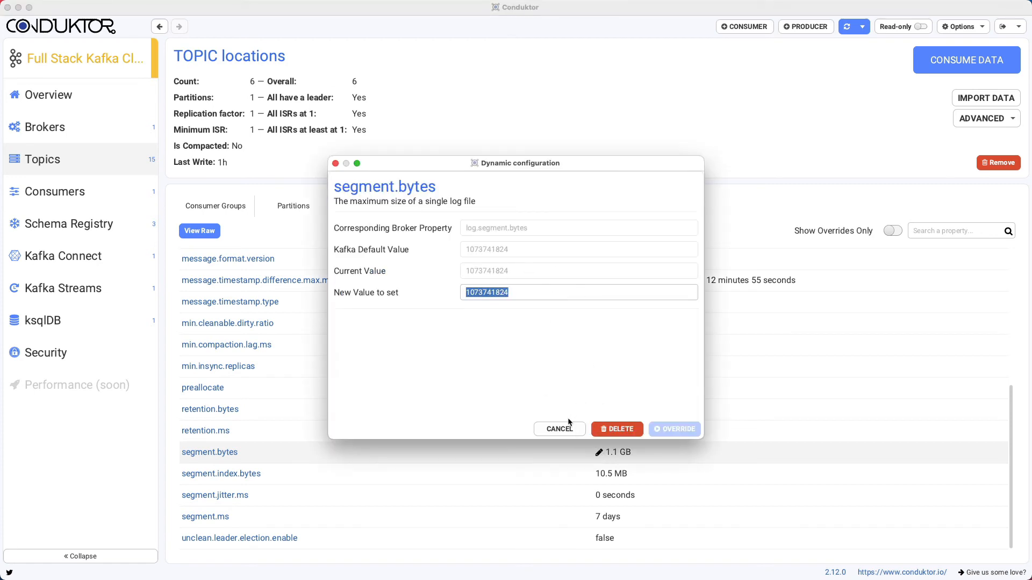
Leave segment.bytes unchanged and override the topic's retention.ms to 419200000 ms
left_click(559, 429)
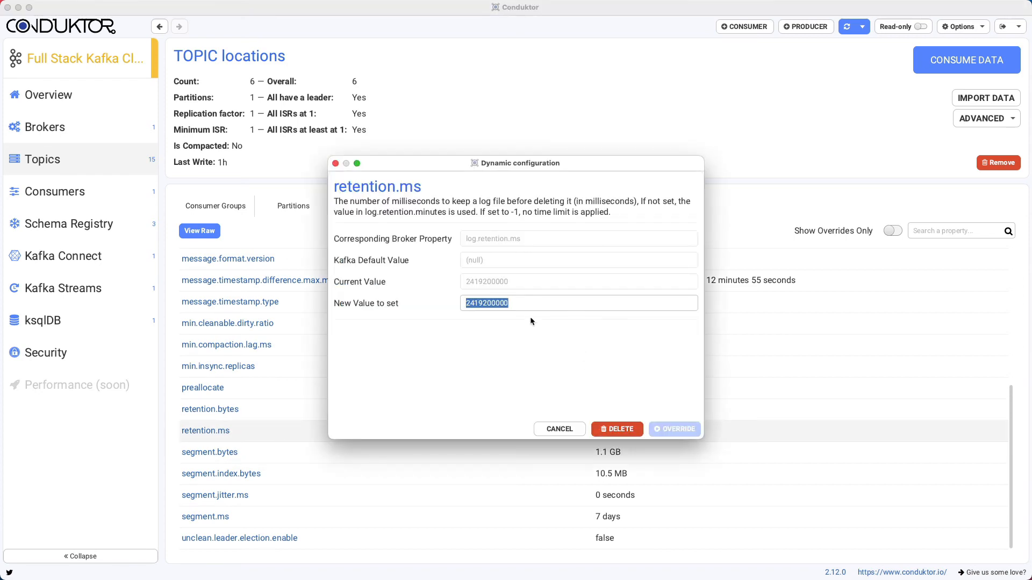
left_click(474, 304)
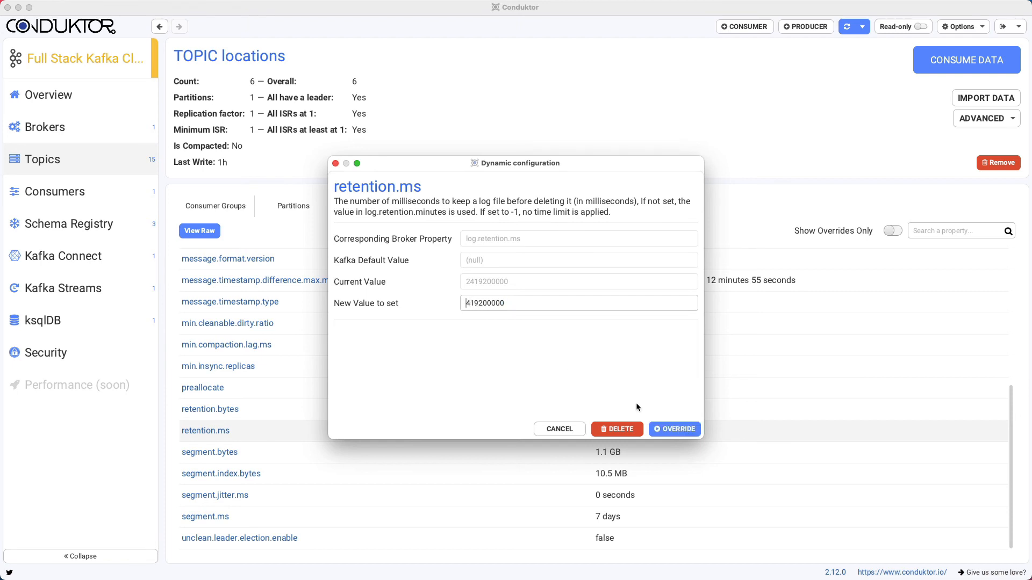
mouse_move(664, 399)
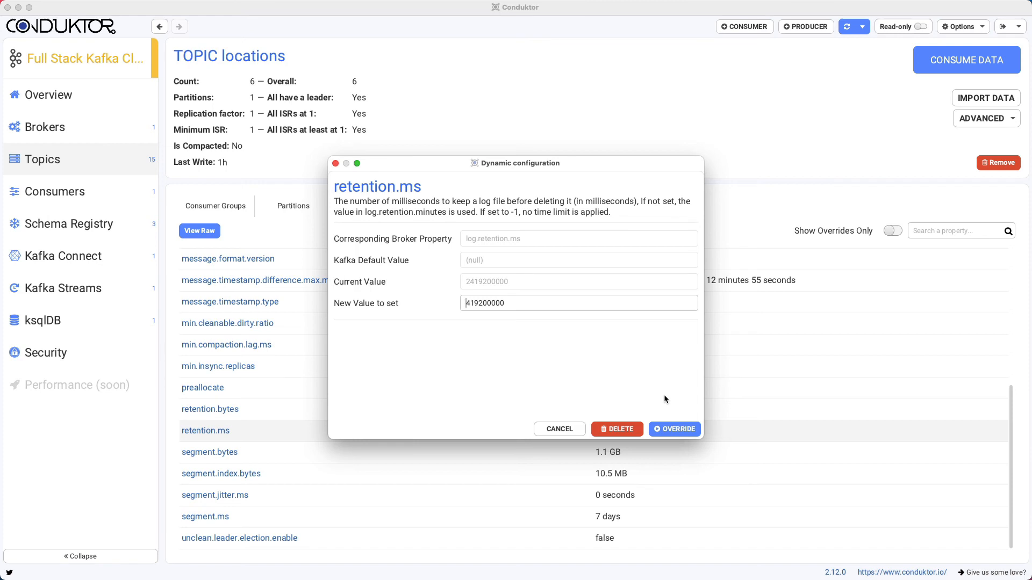
left_click(674, 429)
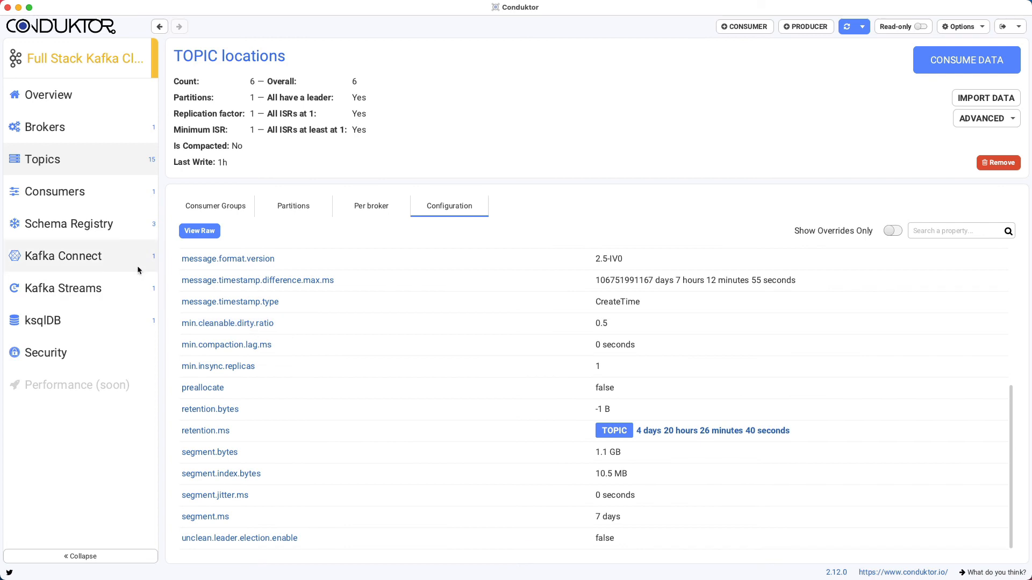
mouse_move(261, 376)
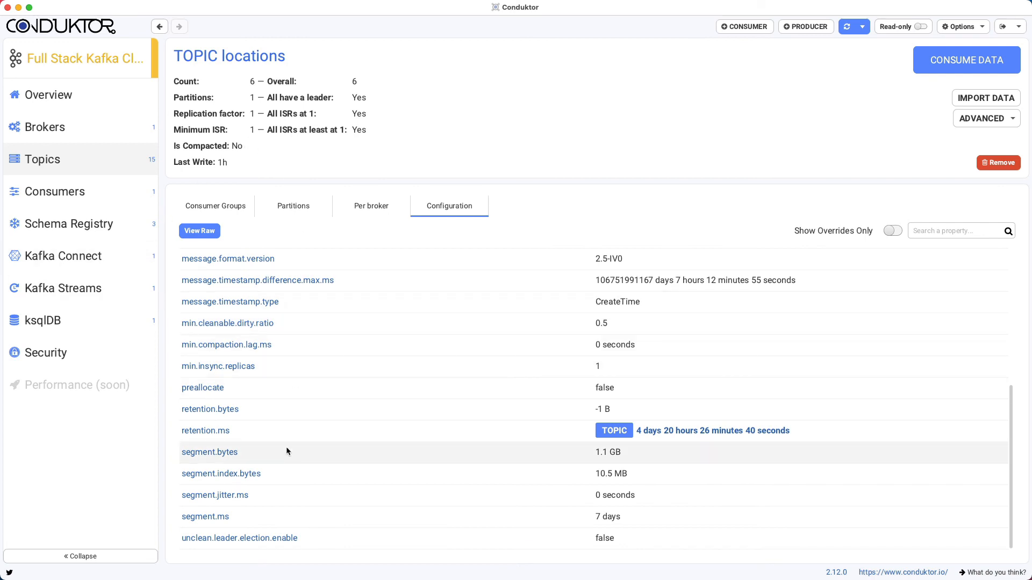
mouse_move(231, 301)
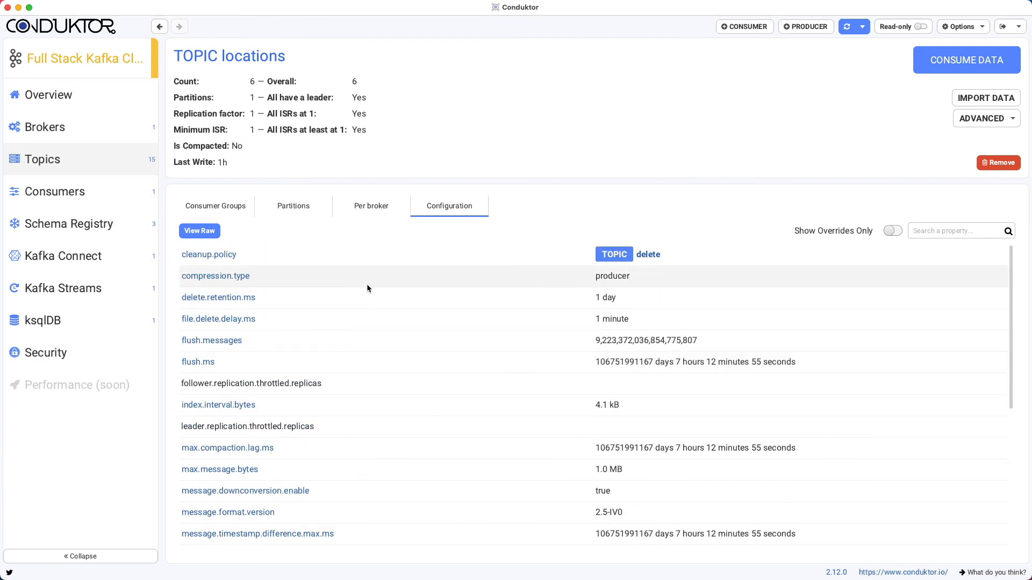
mouse_move(436, 357)
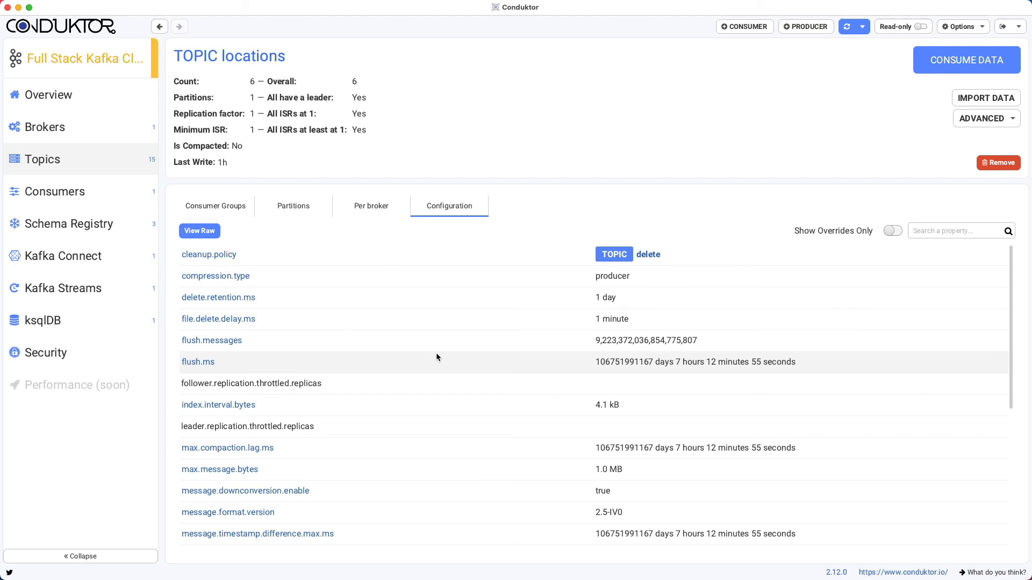